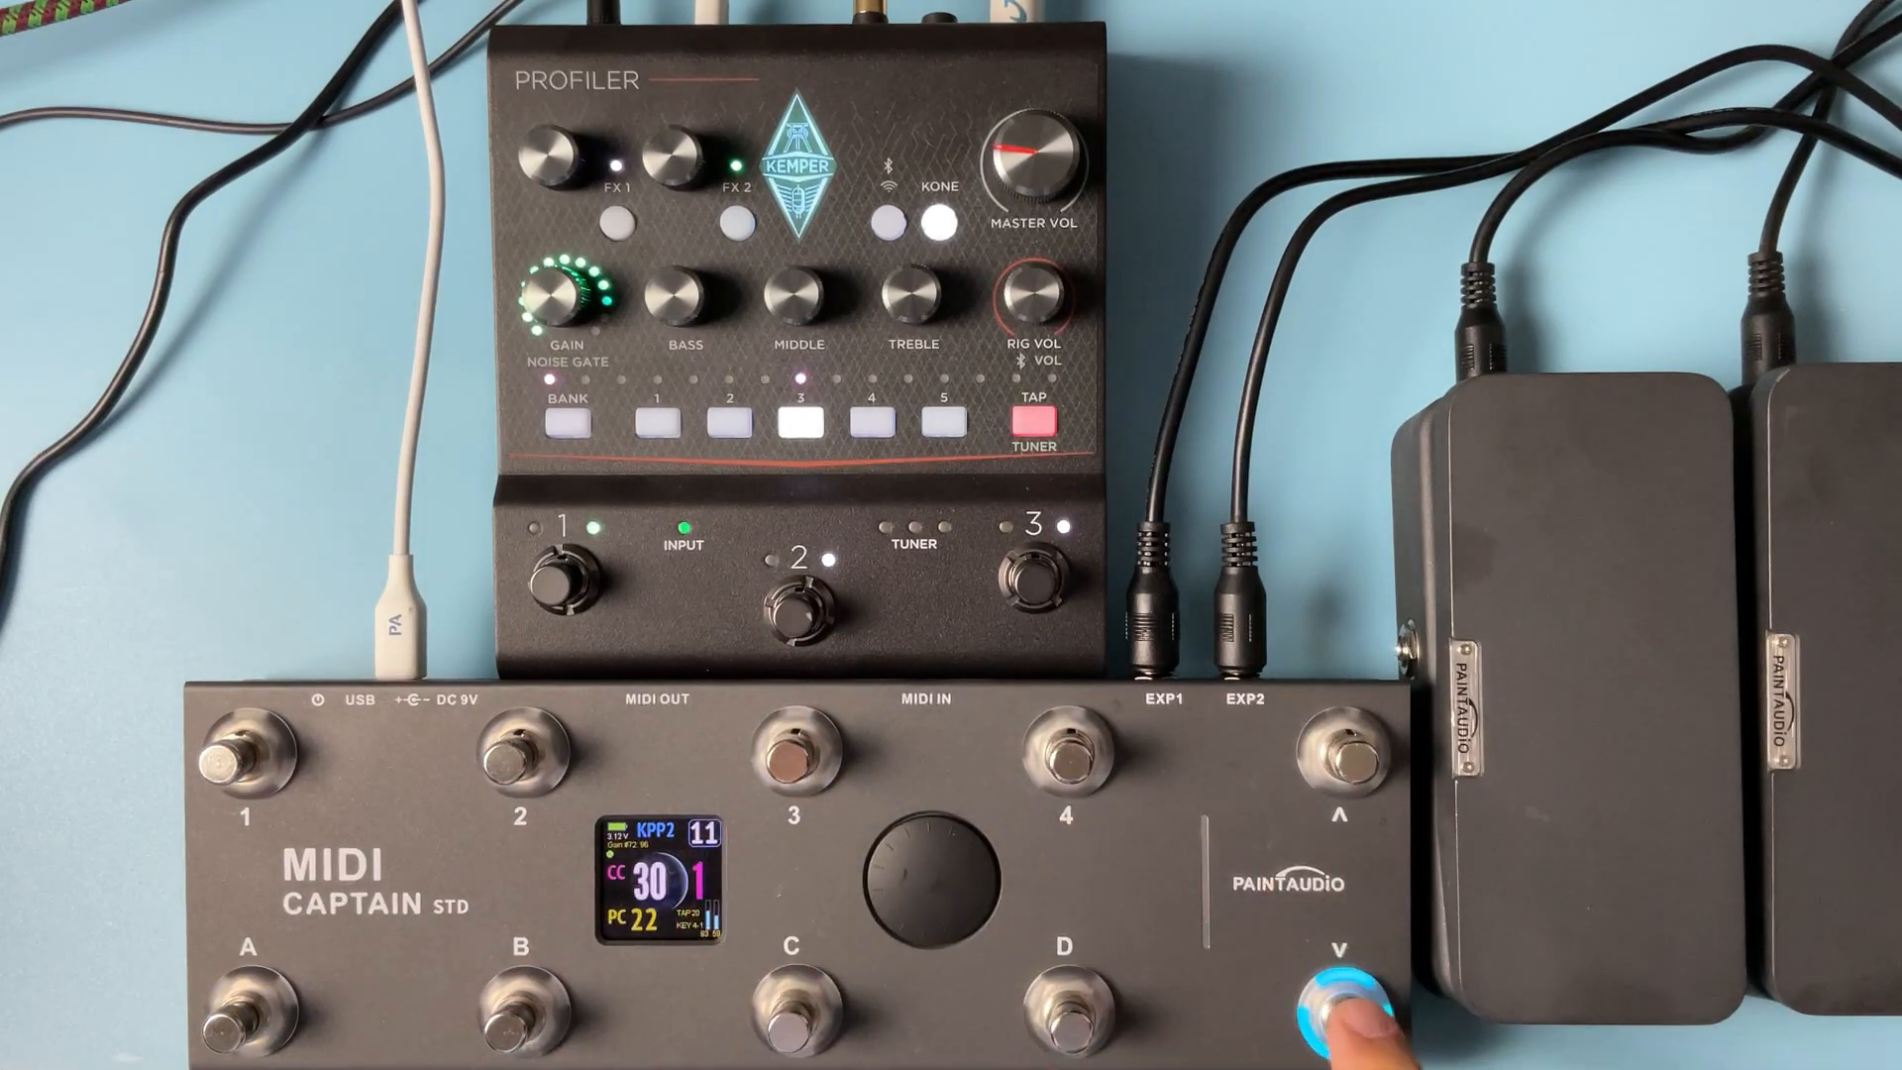
# - Drop from page 11 to page 10, send program changes through the rigs and land back on PC 0
pyautogui.click(1338, 1004)
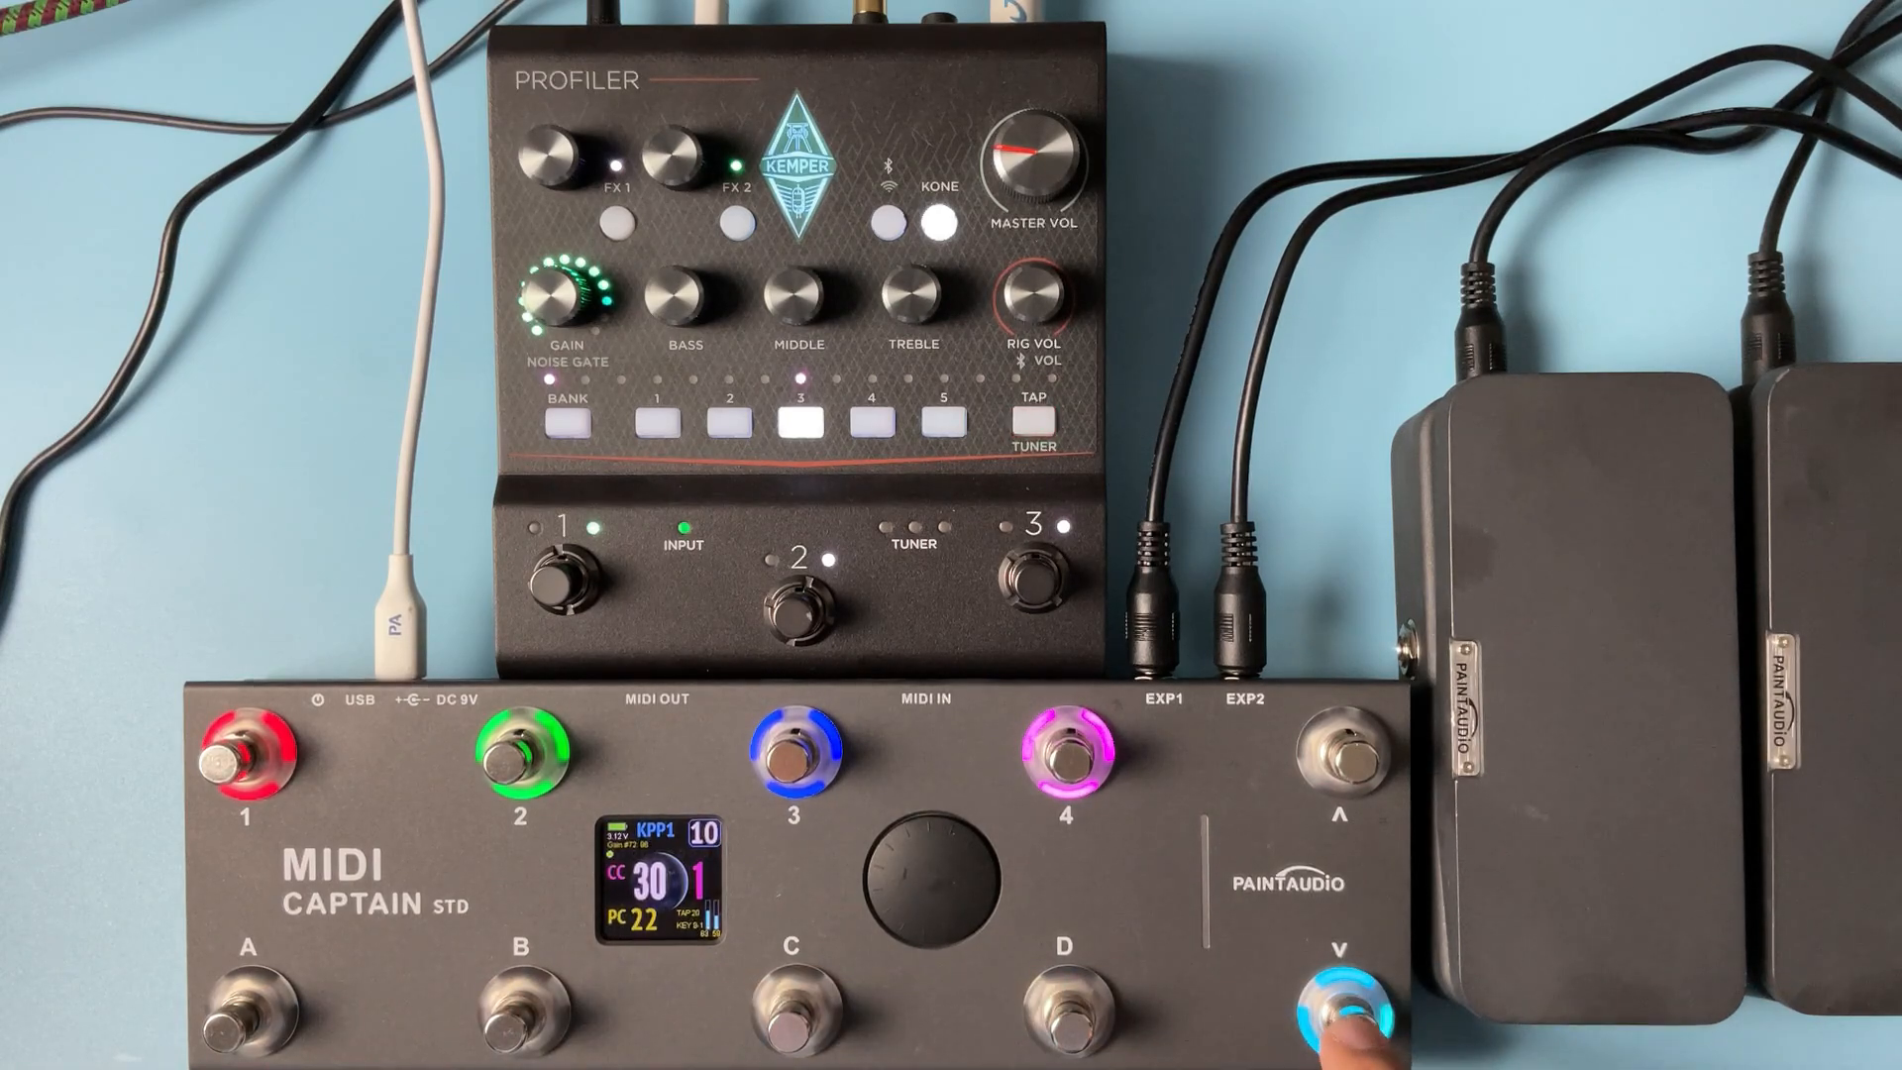
pyautogui.click(246, 995)
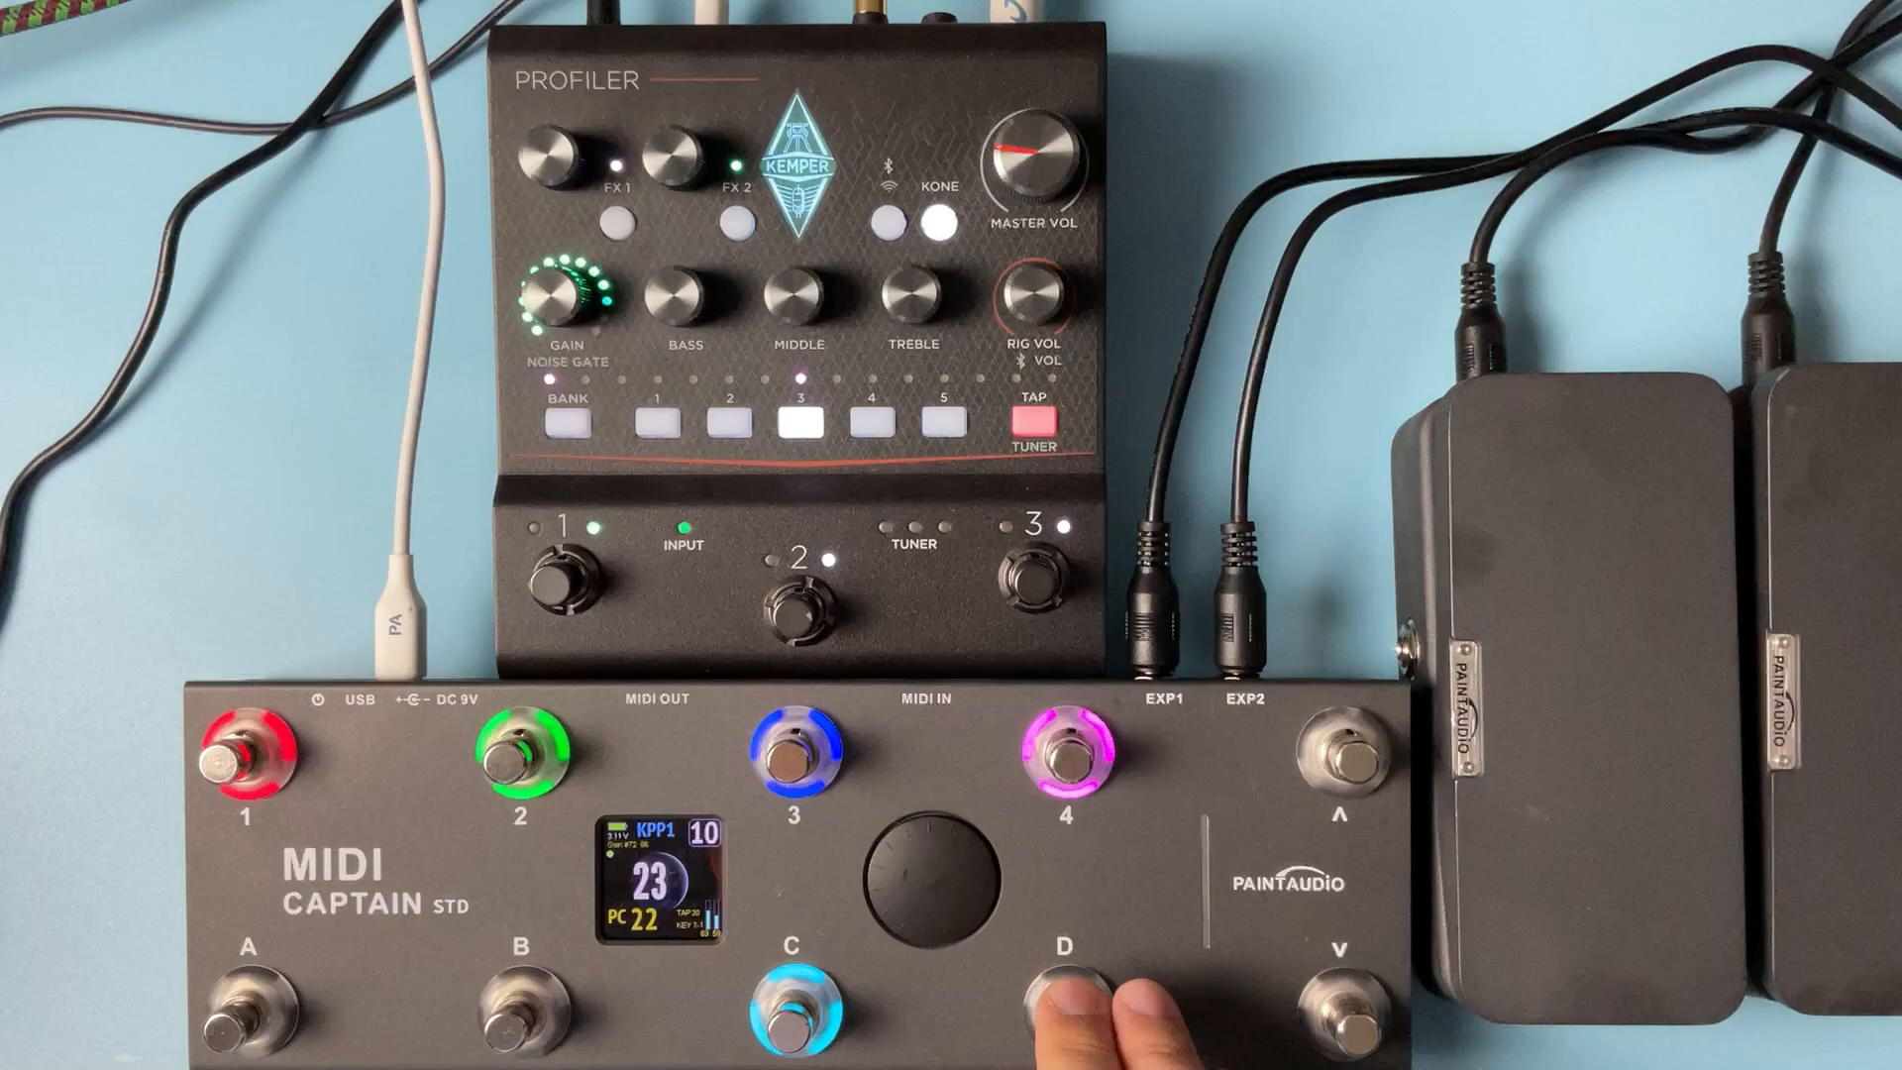
pyautogui.click(1339, 1007)
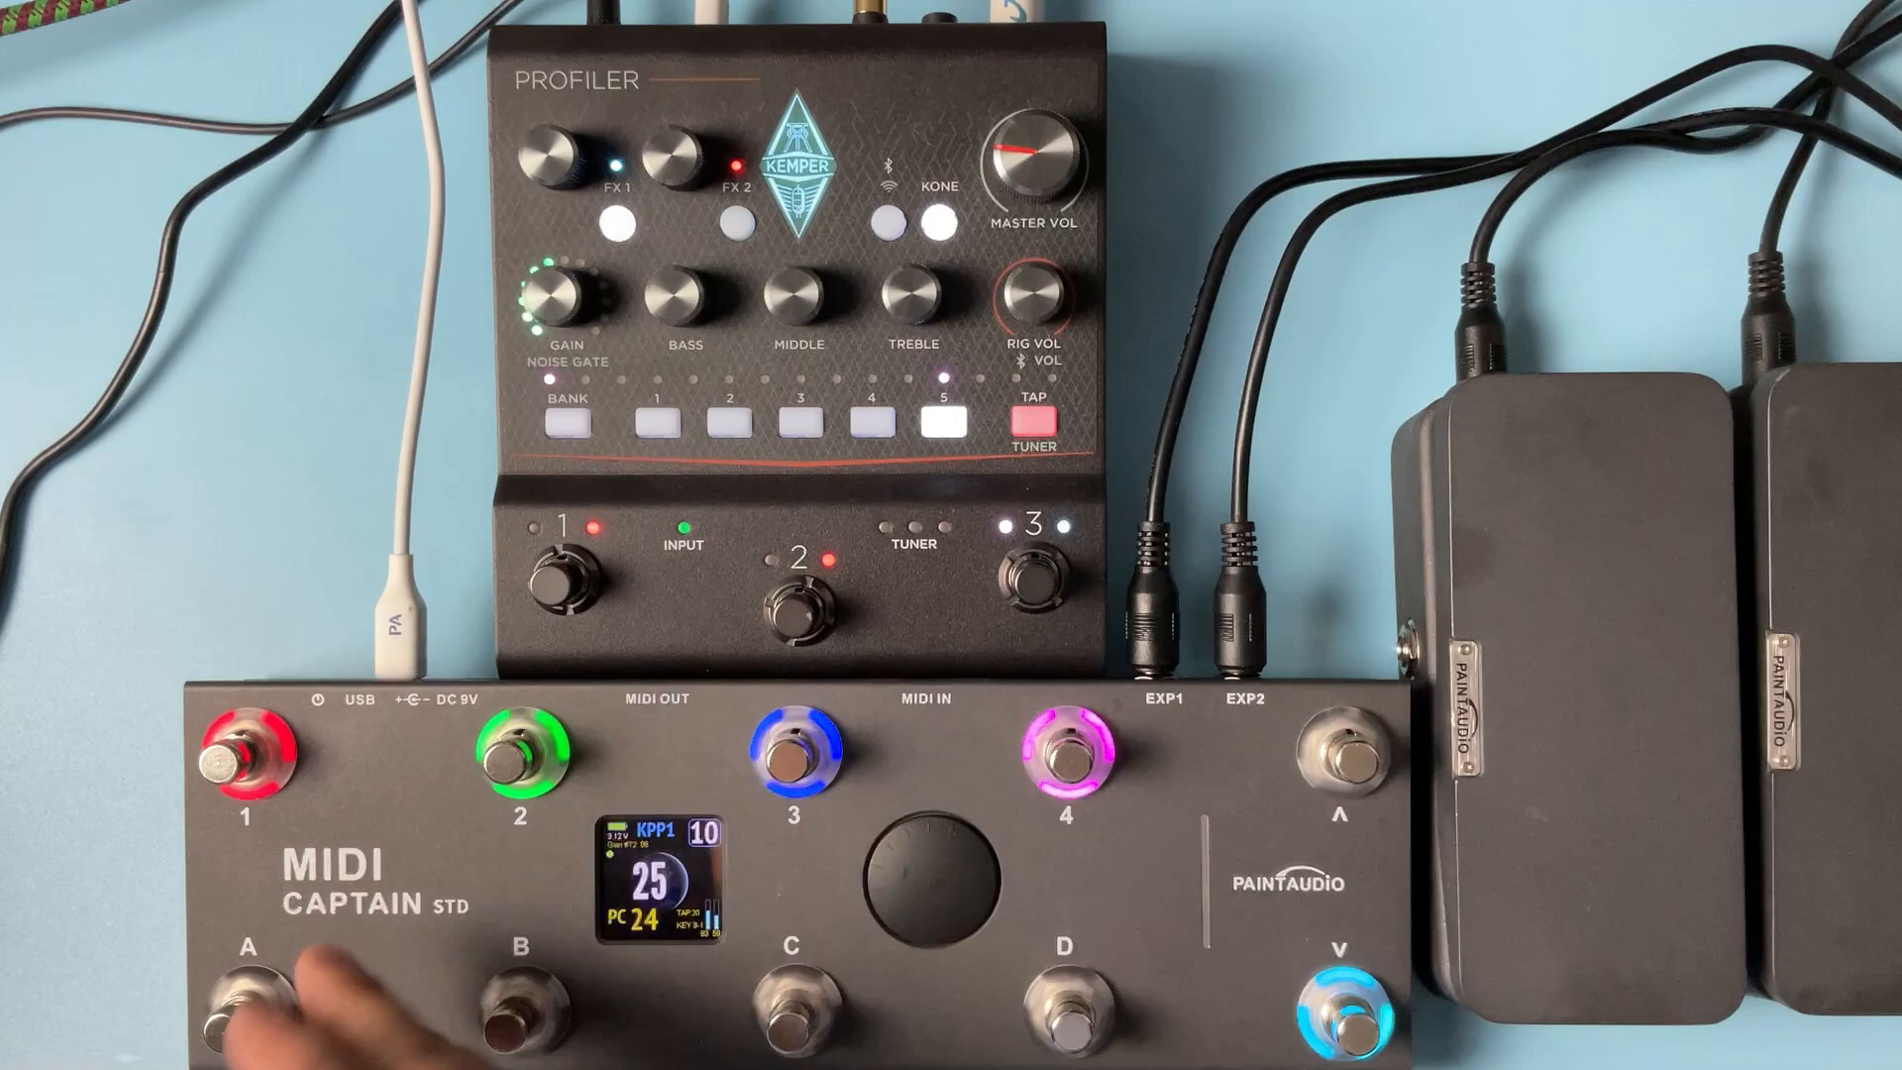
pyautogui.click(250, 1006)
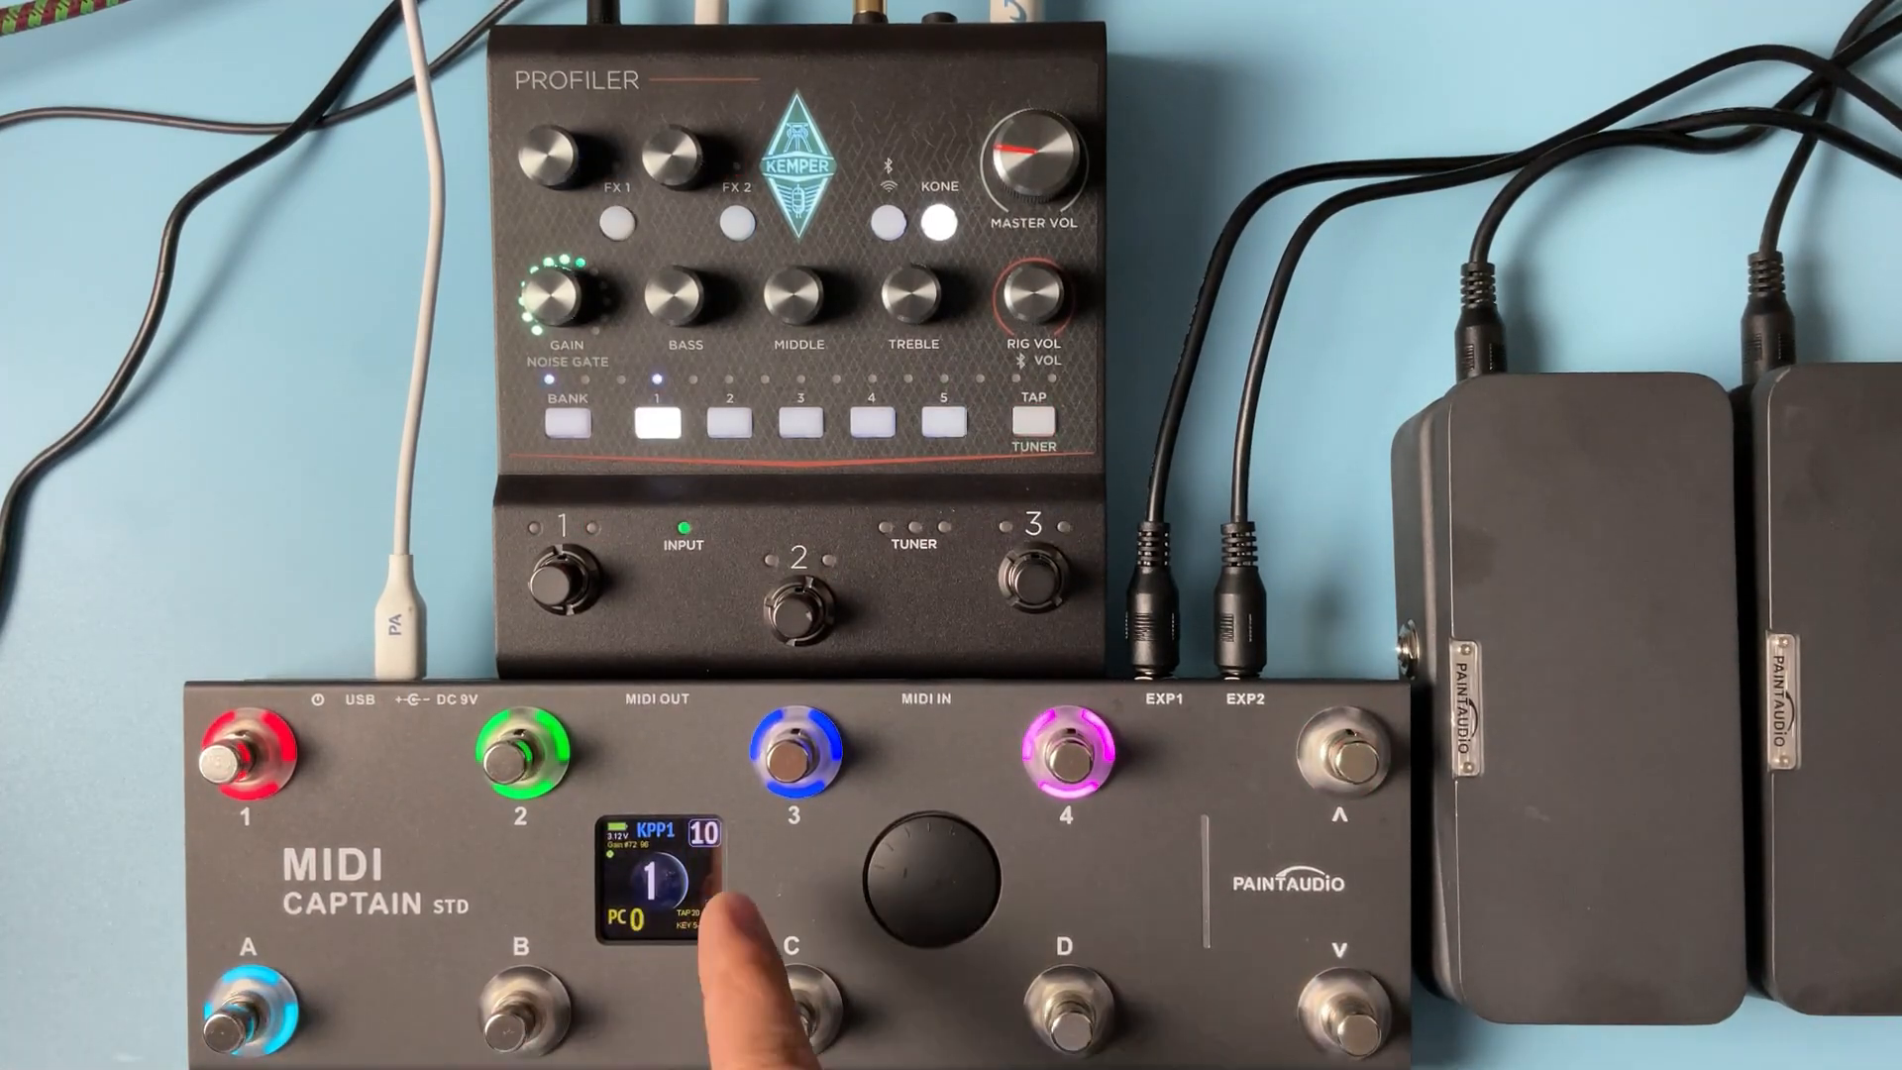
# - Send PC 4 to recall Kemper slot 5, then CC 17 to toggle the effect
pyautogui.click(792, 1002)
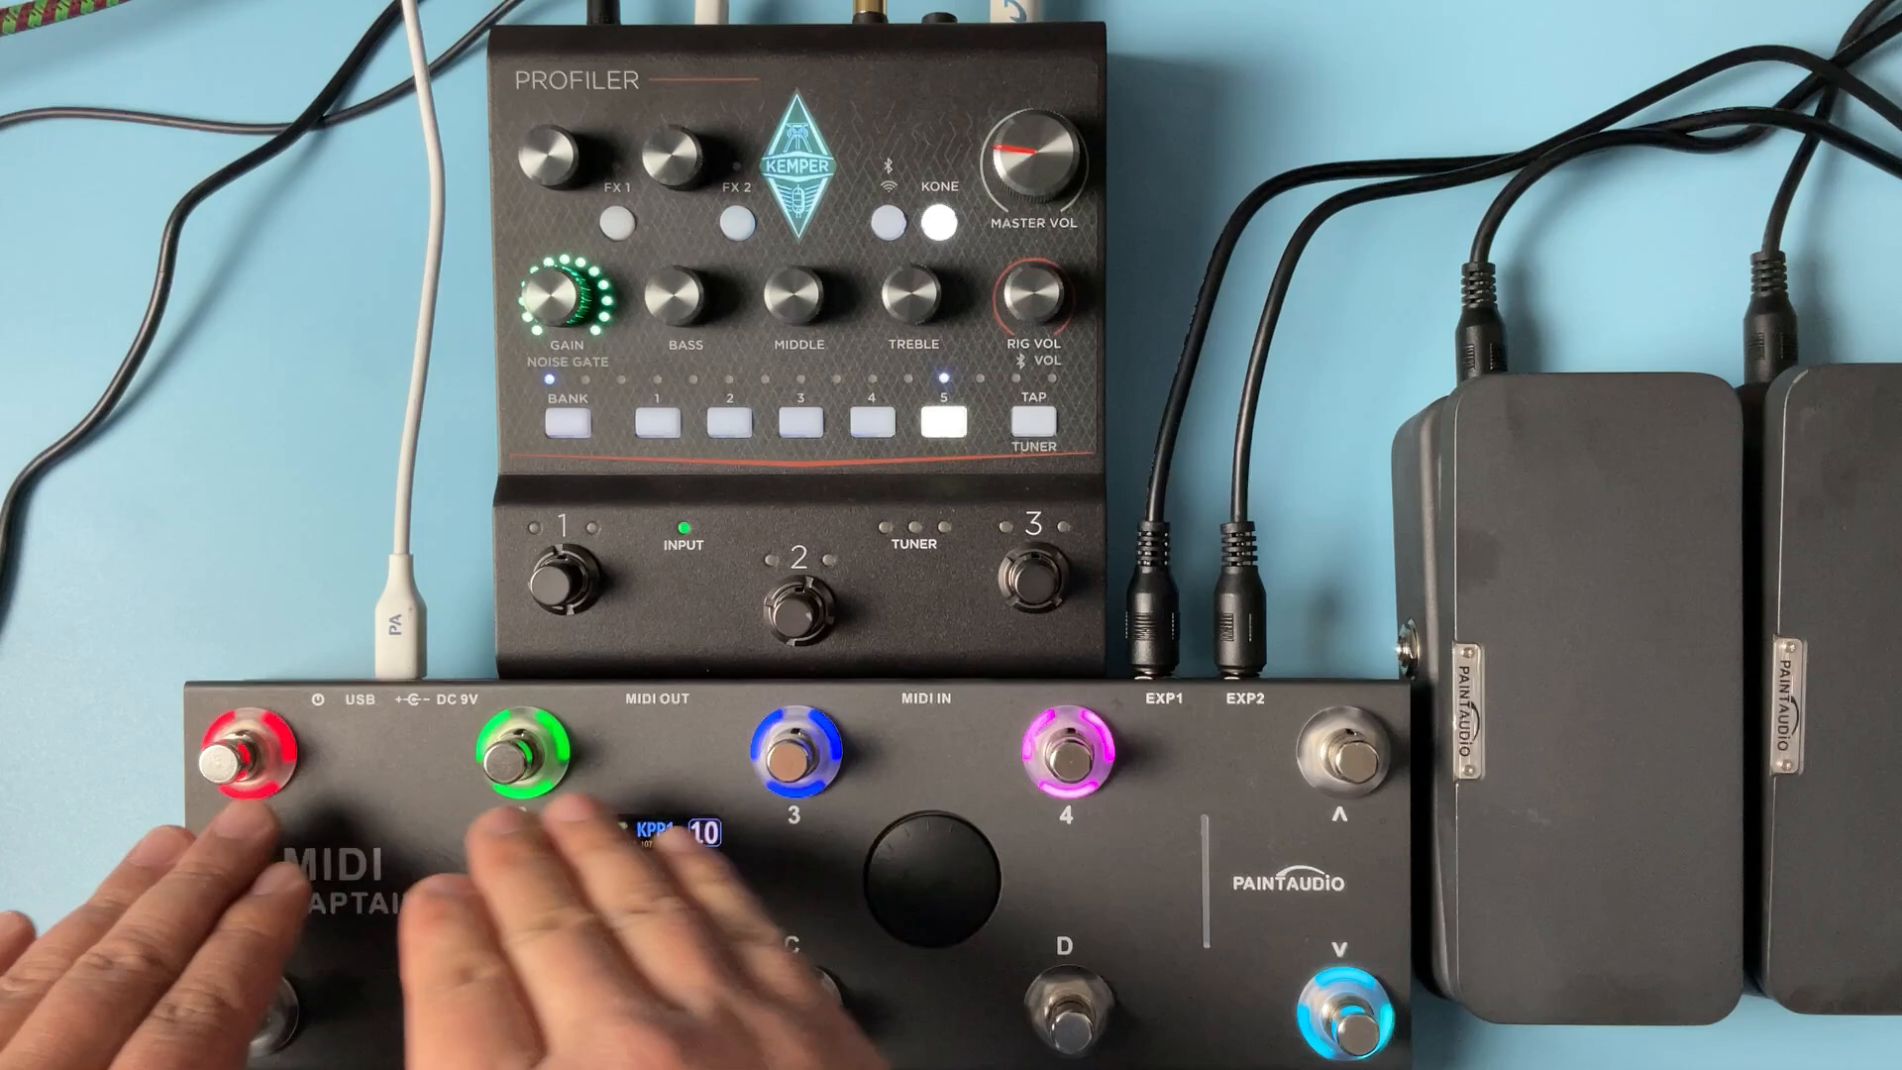
pyautogui.click(240, 759)
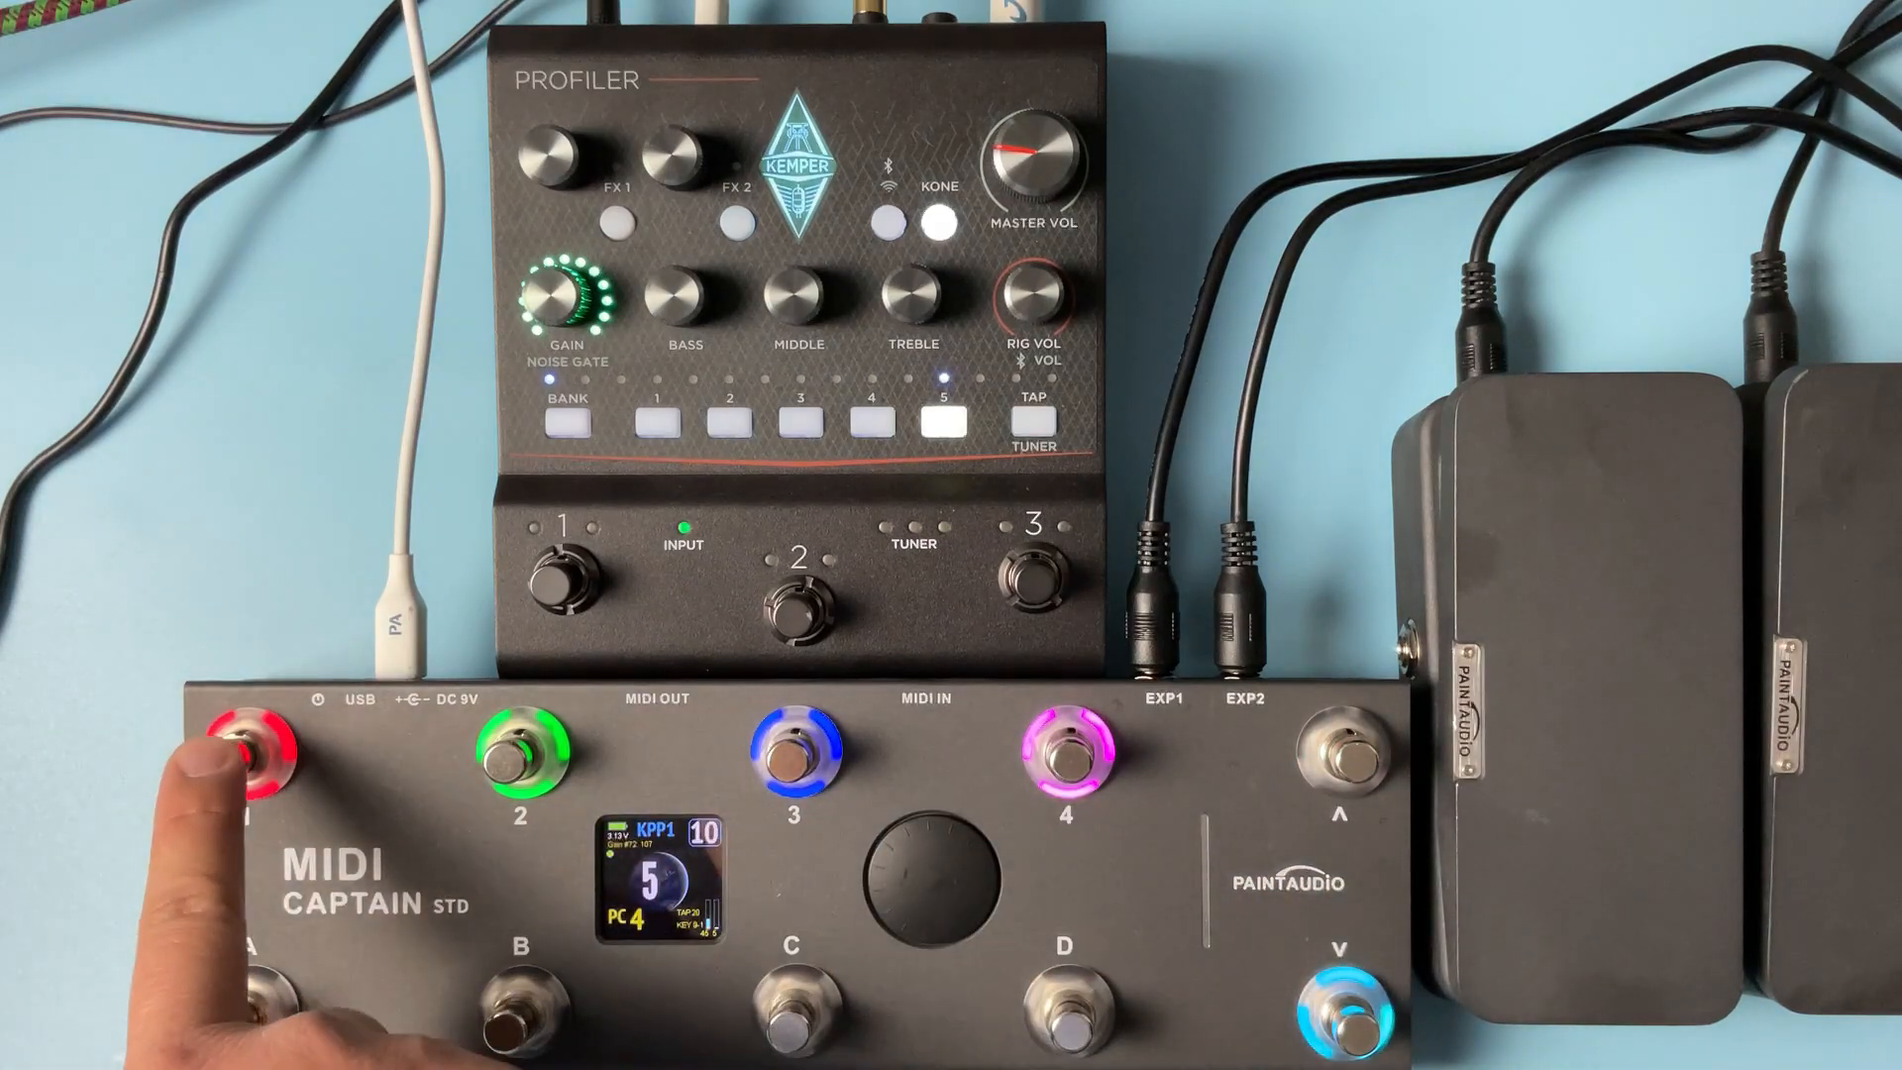
pyautogui.click(515, 765)
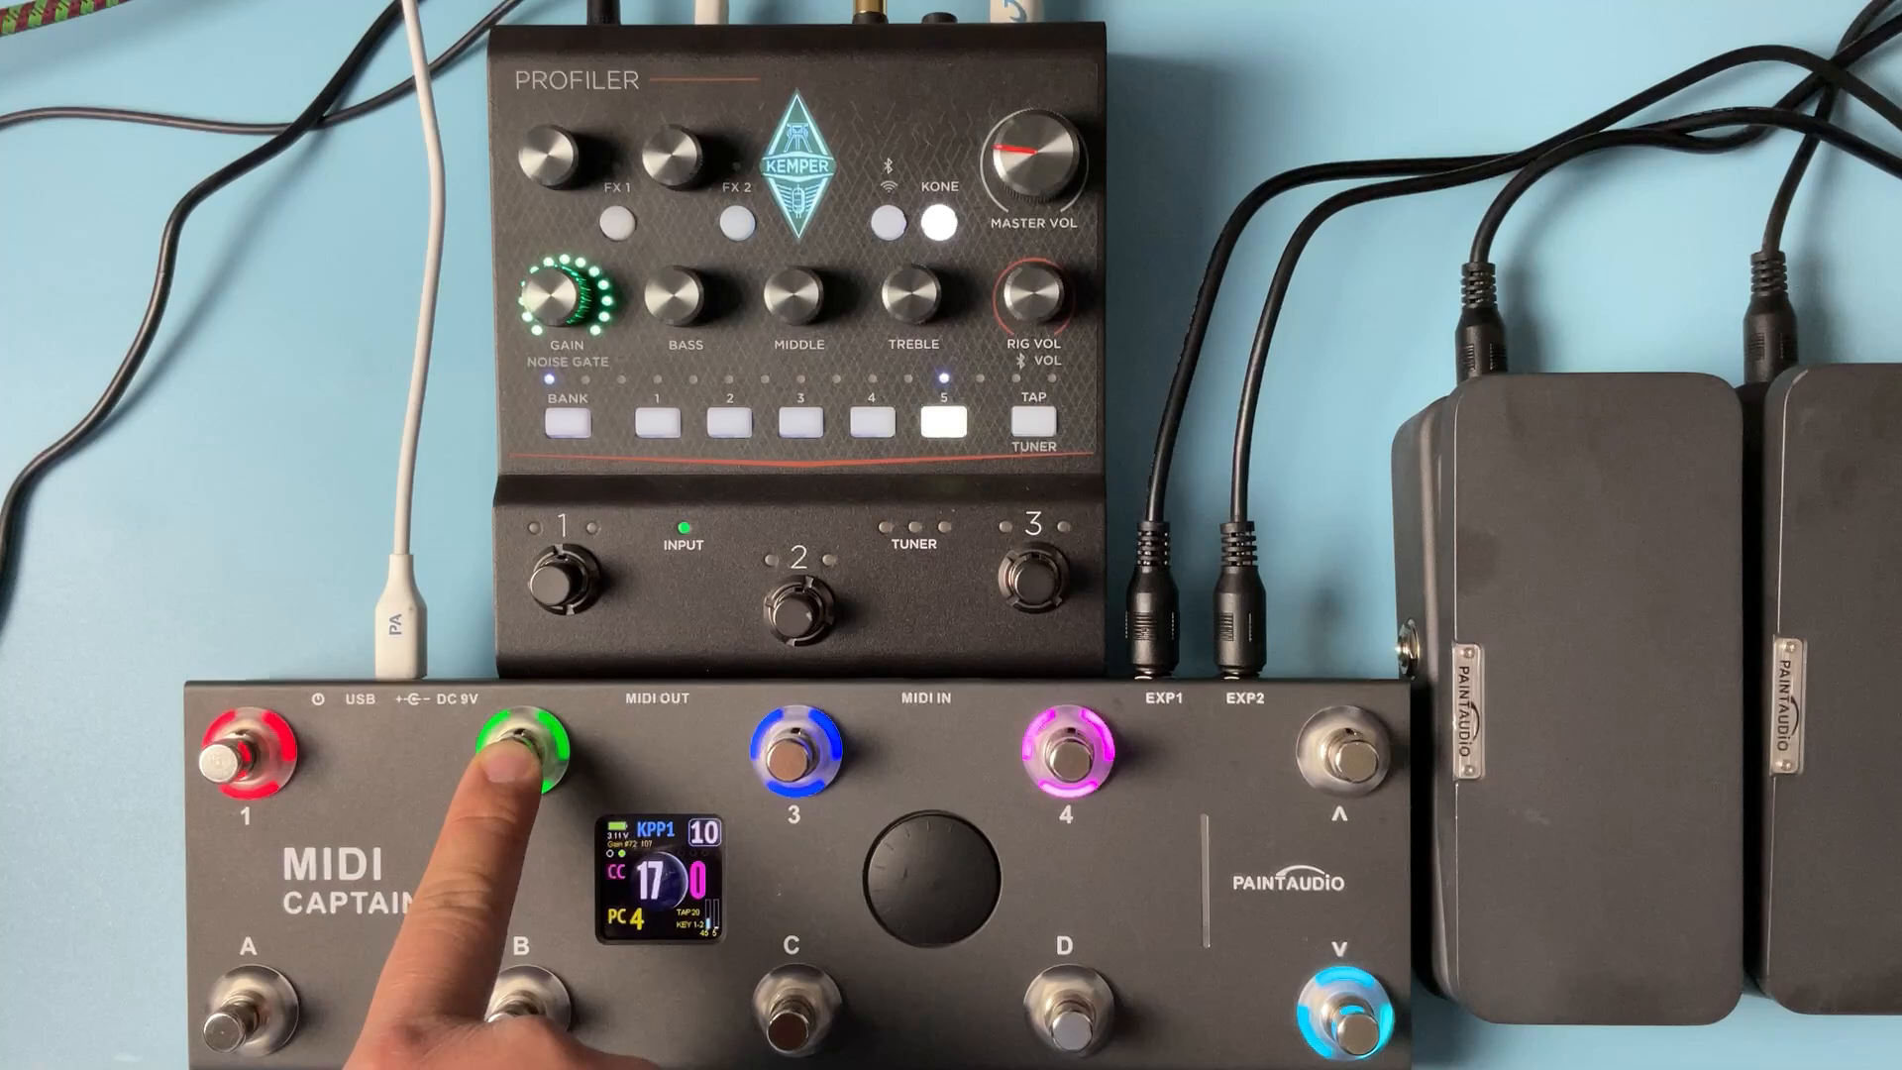
pyautogui.click(793, 749)
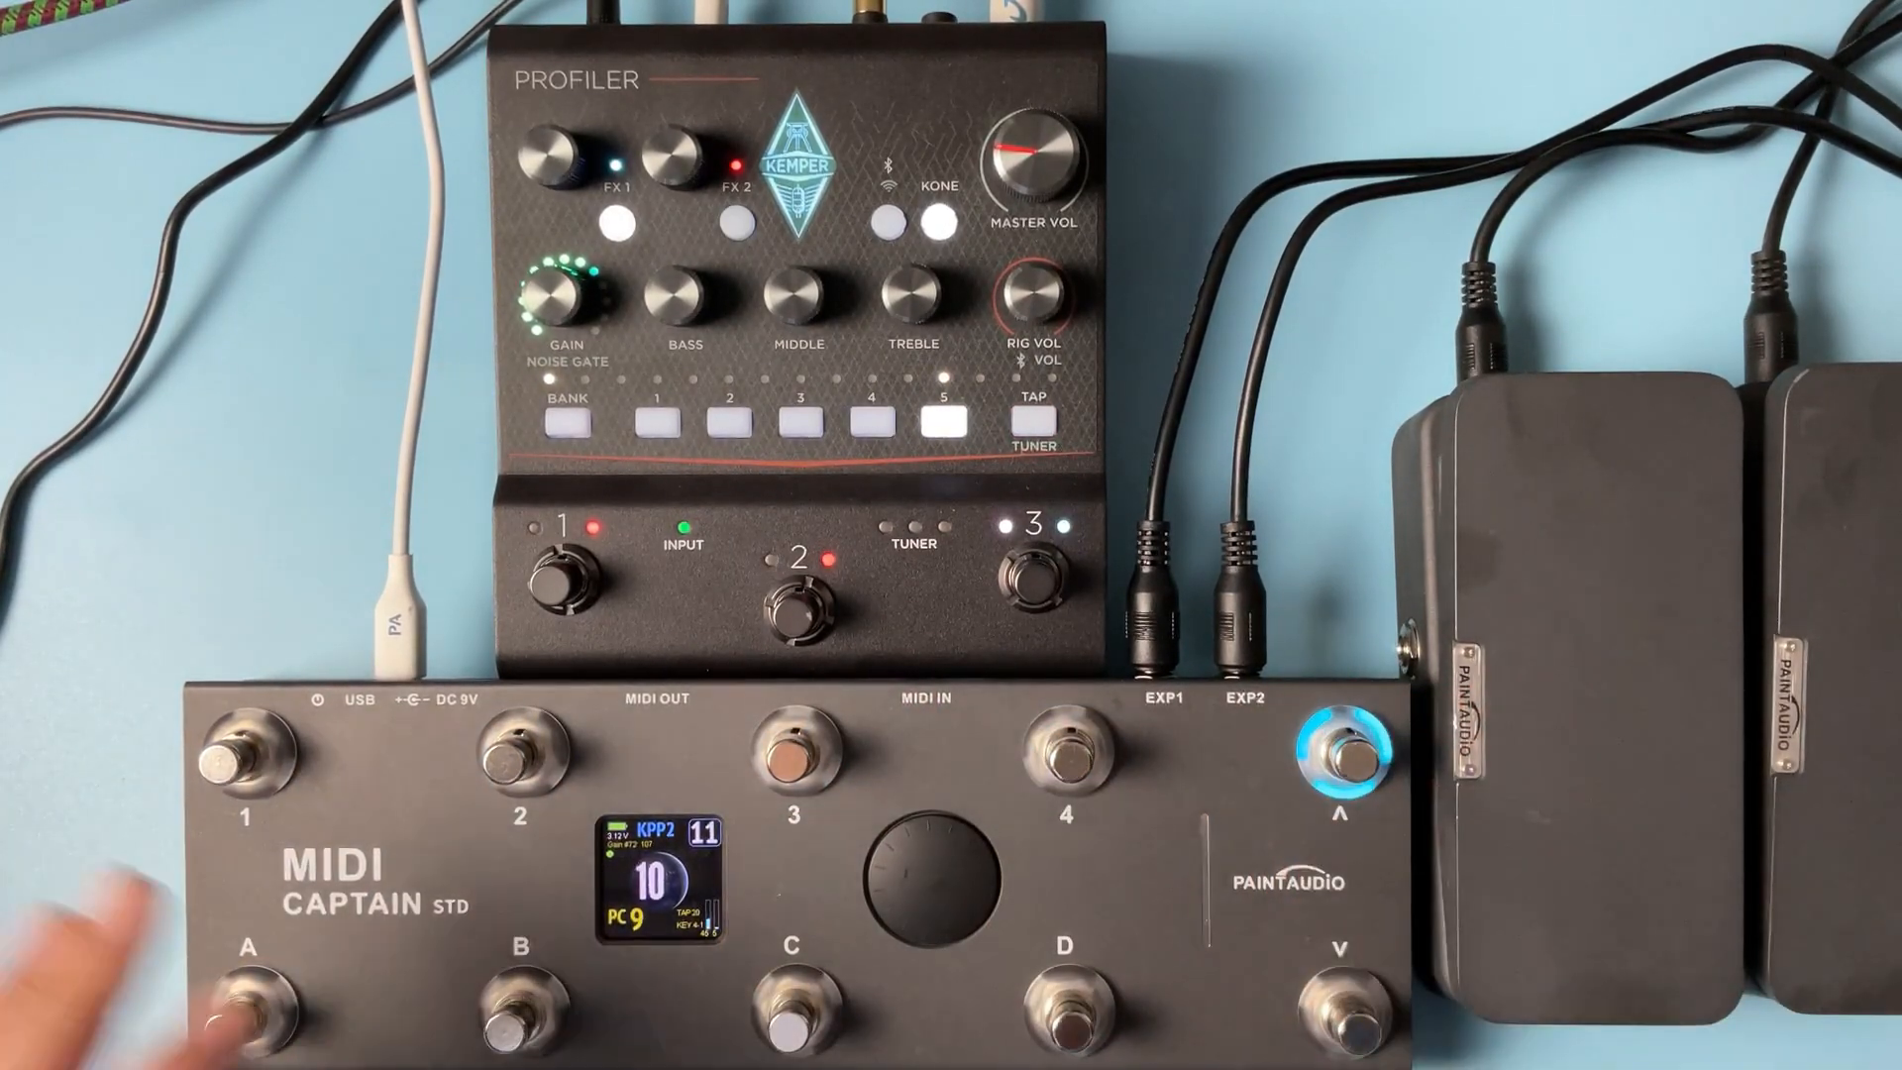
# - From page 11 send PC 9 and PC 11, landing on the first slot of another bank
pyautogui.click(250, 1011)
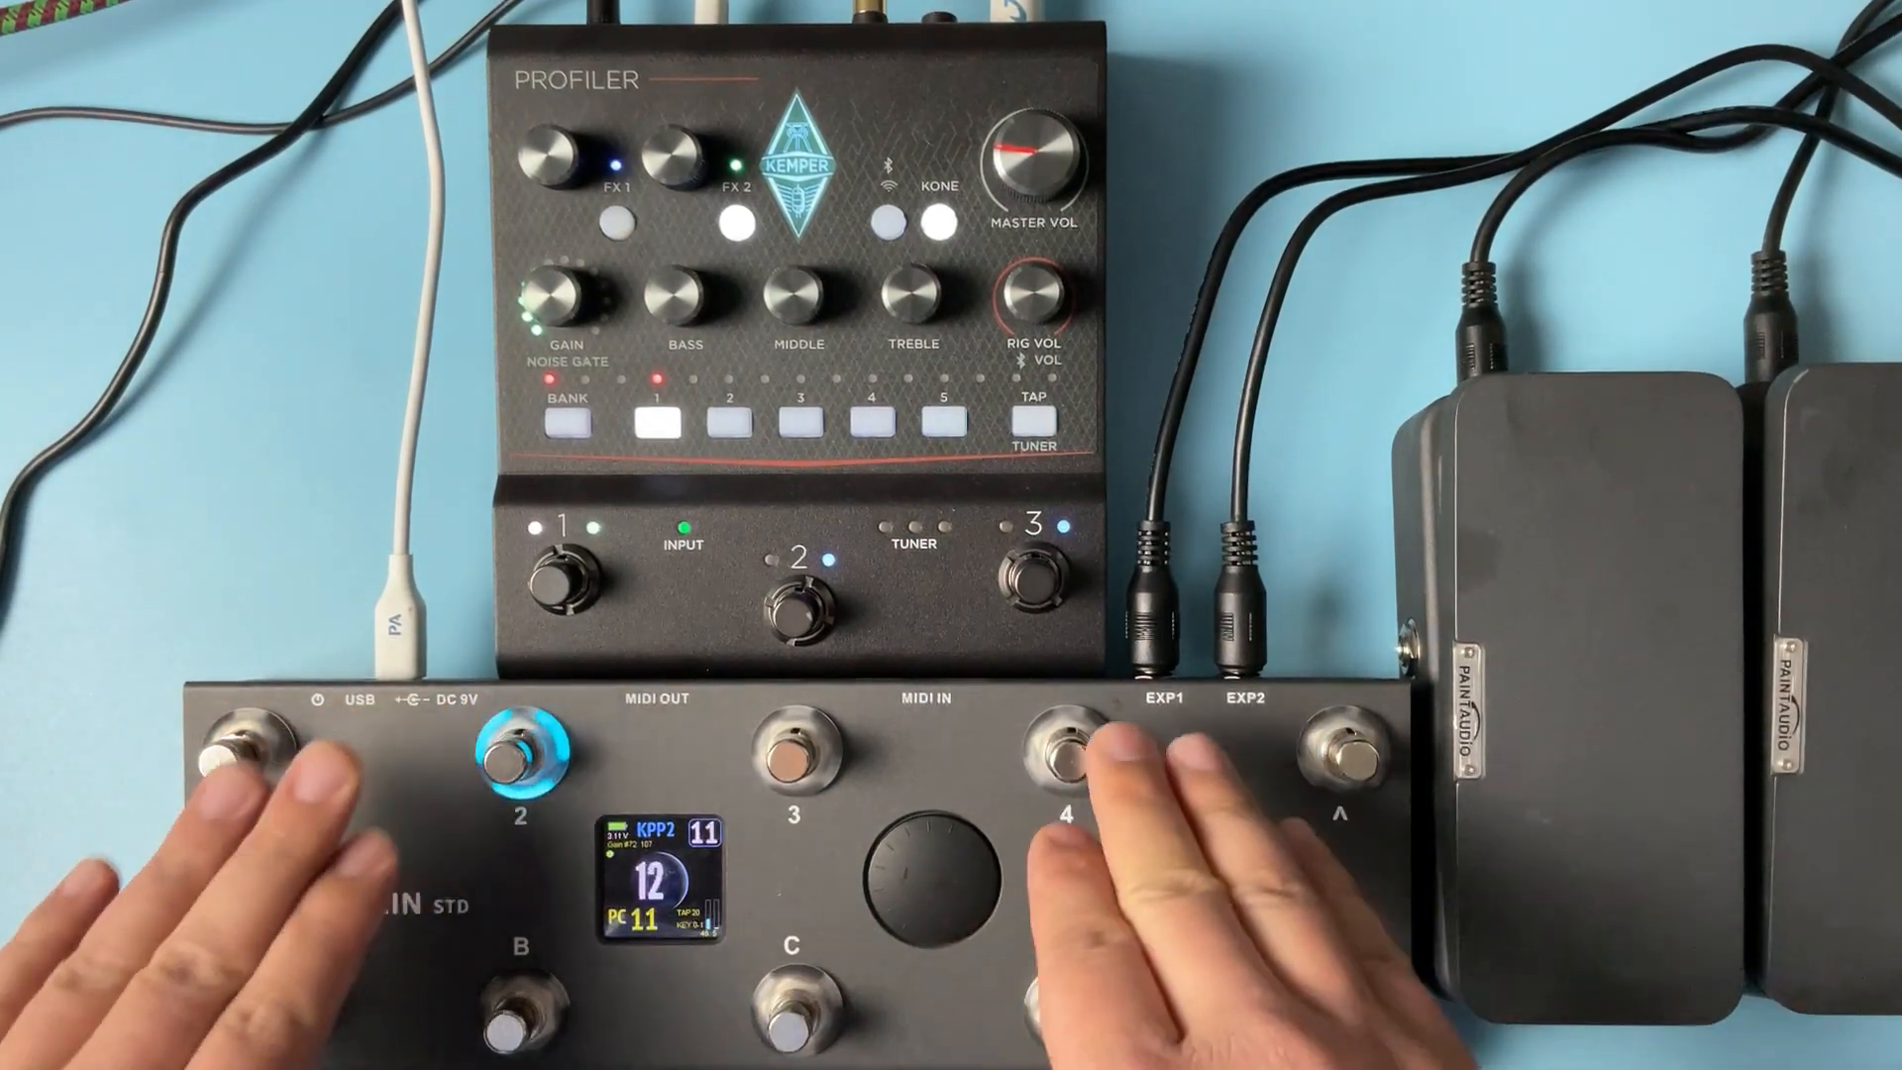
pyautogui.click(1339, 761)
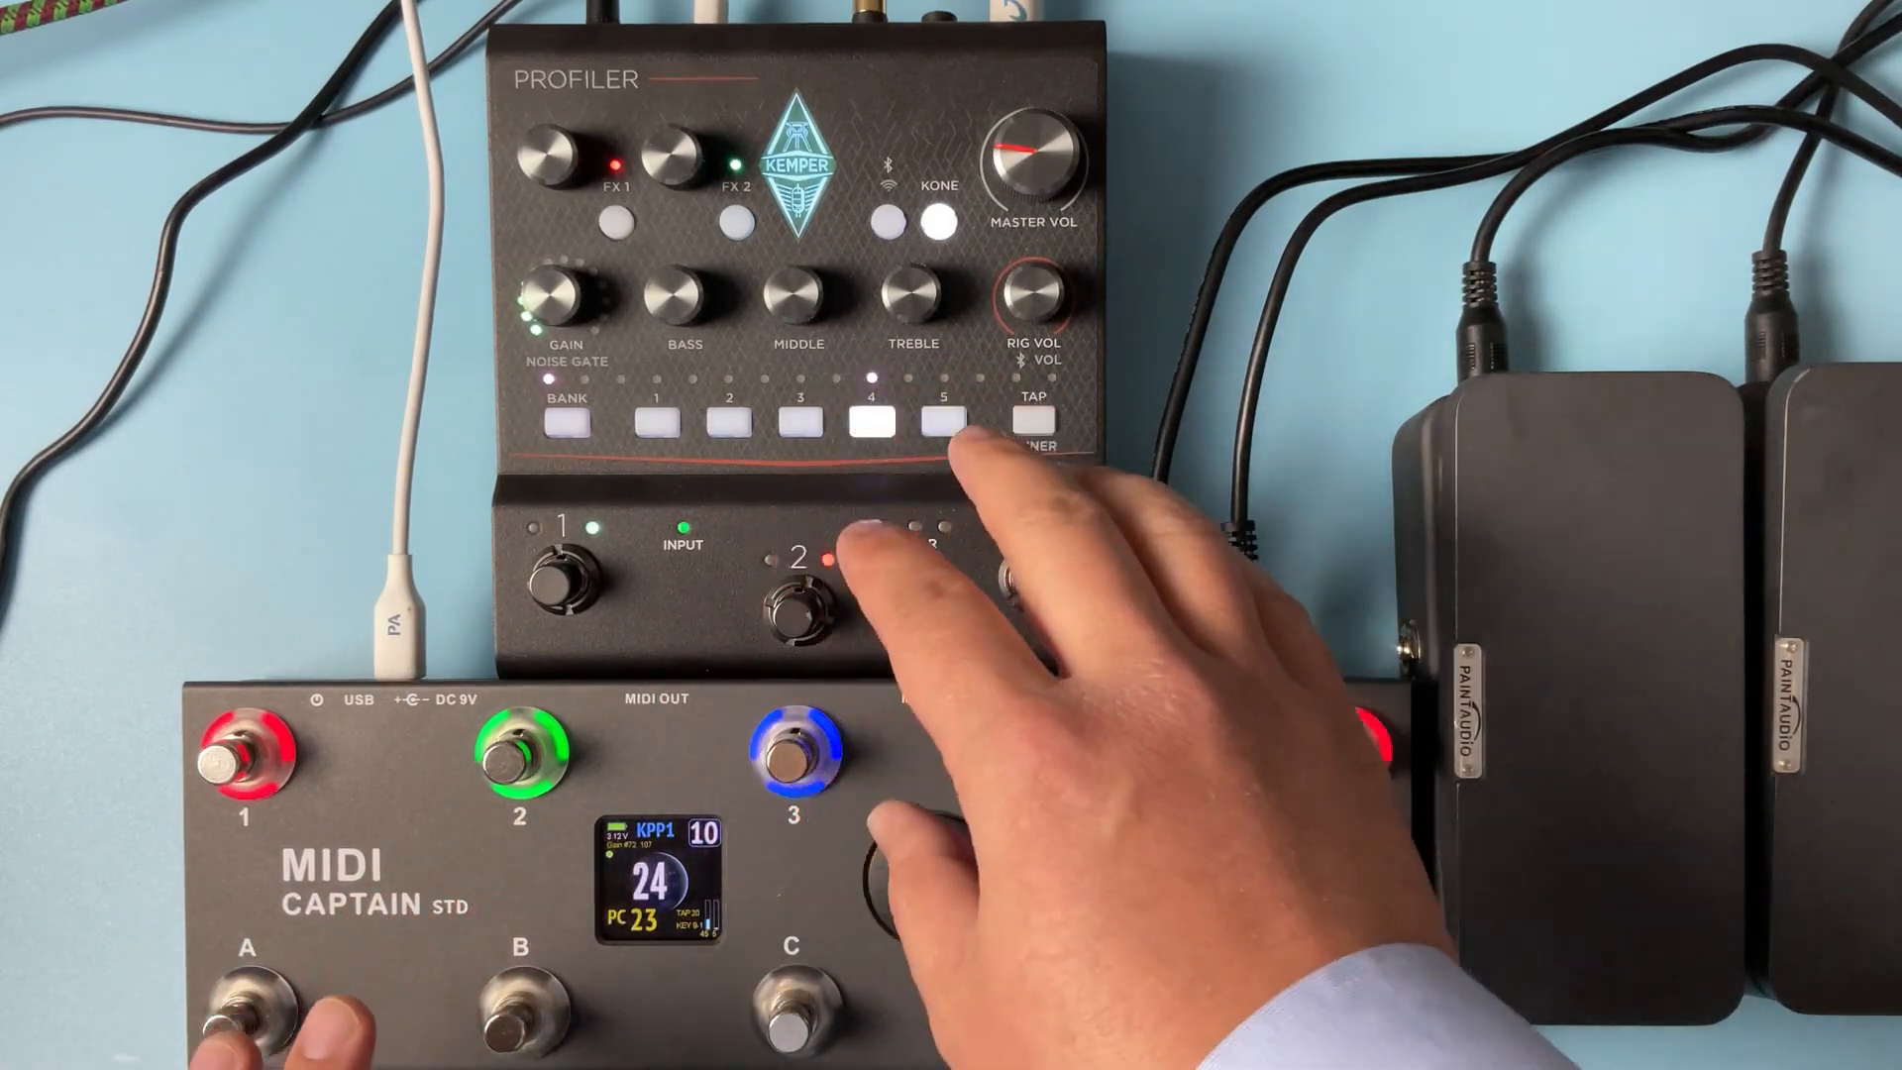
# - Send PC 23 from page 10 to load the Kemper's fourth rig slot
pyautogui.click(1034, 424)
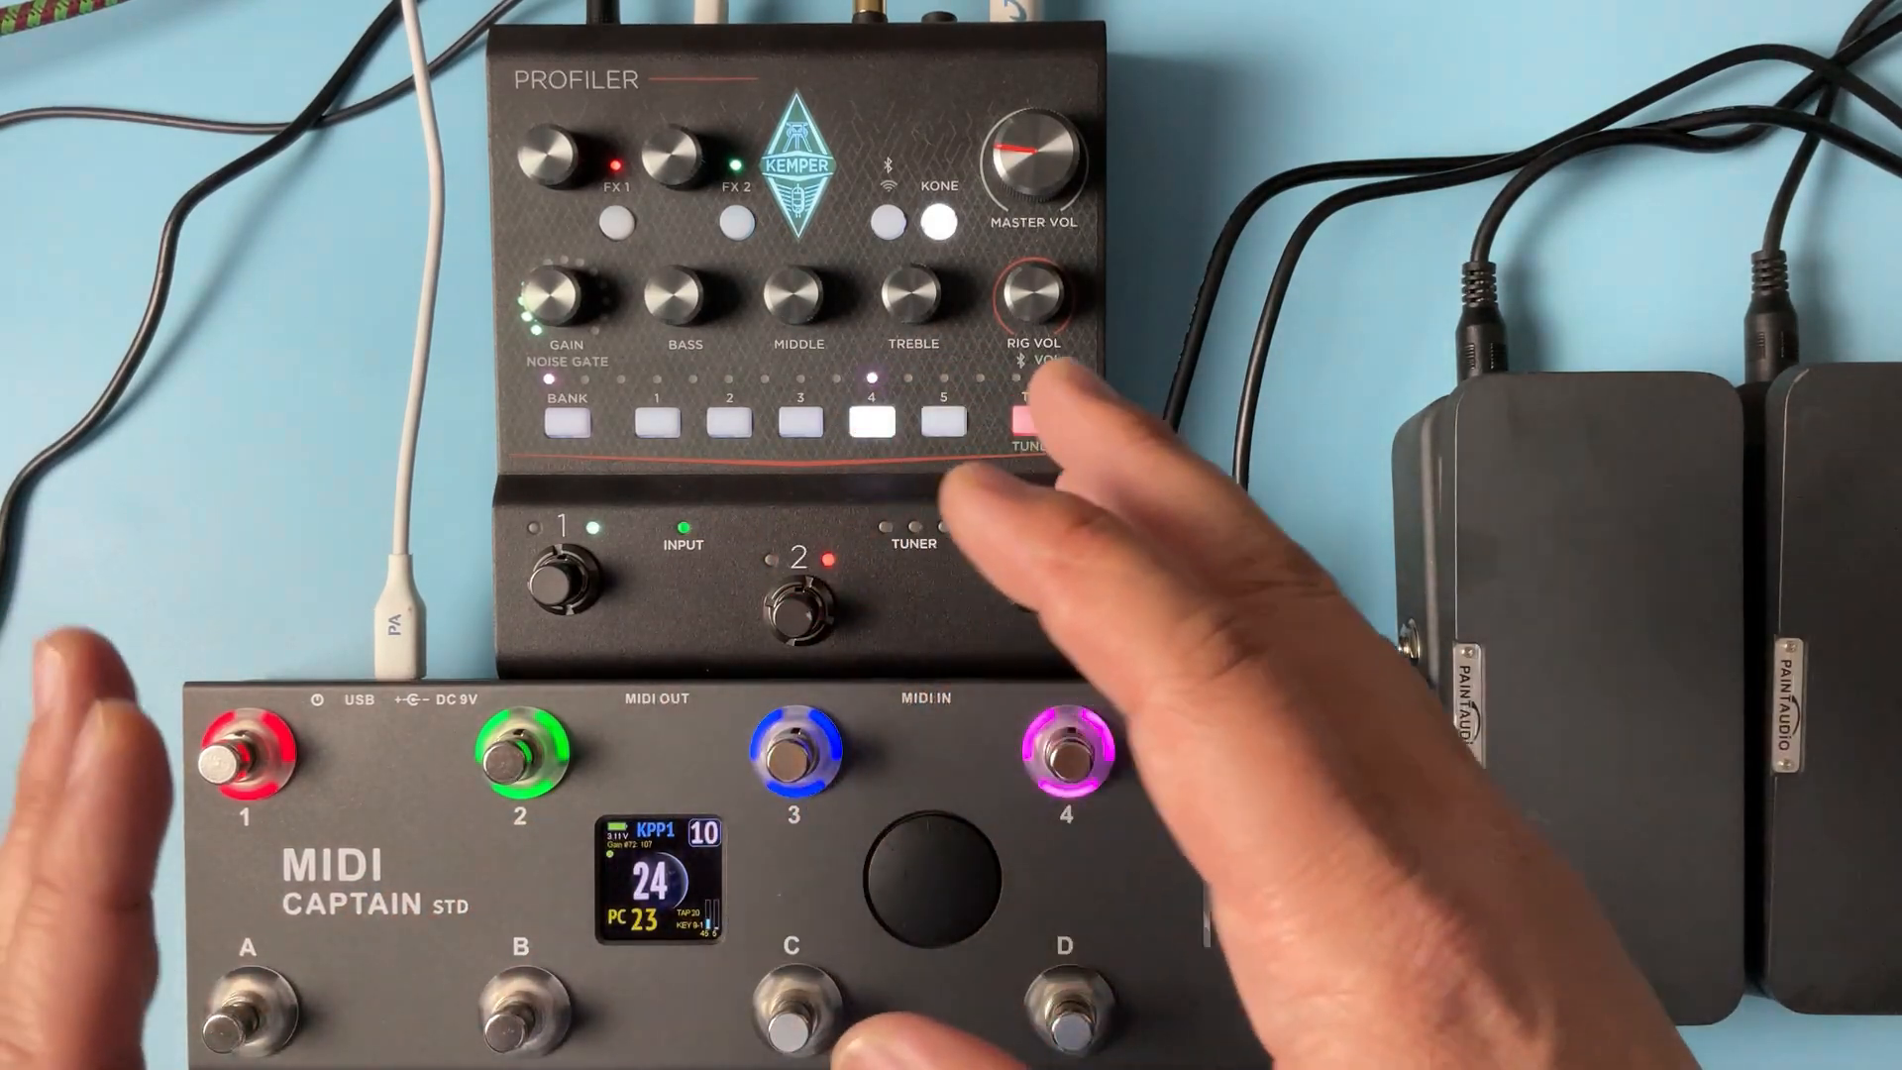